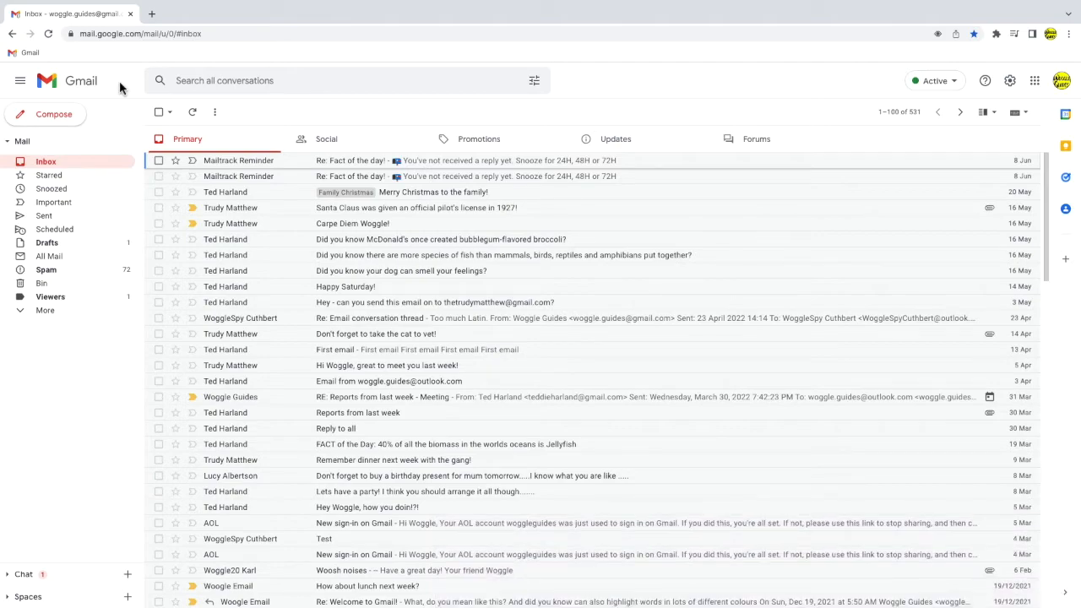
pyautogui.moveTo(128, 109)
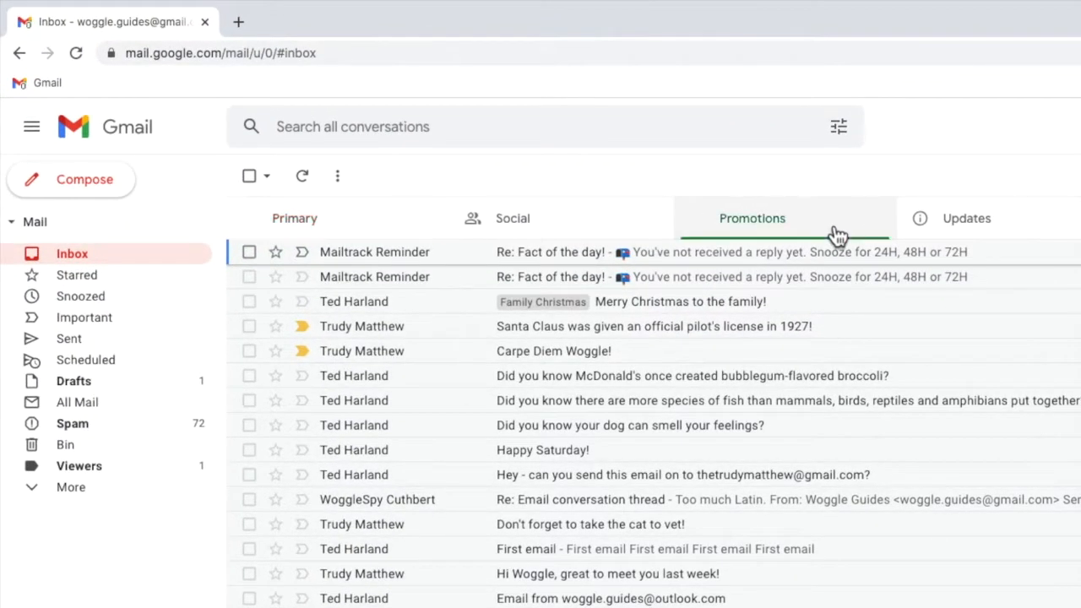
# - Show the Promotions emails from The Guardian, BuzzFeed and Time Out
pyautogui.click(752, 218)
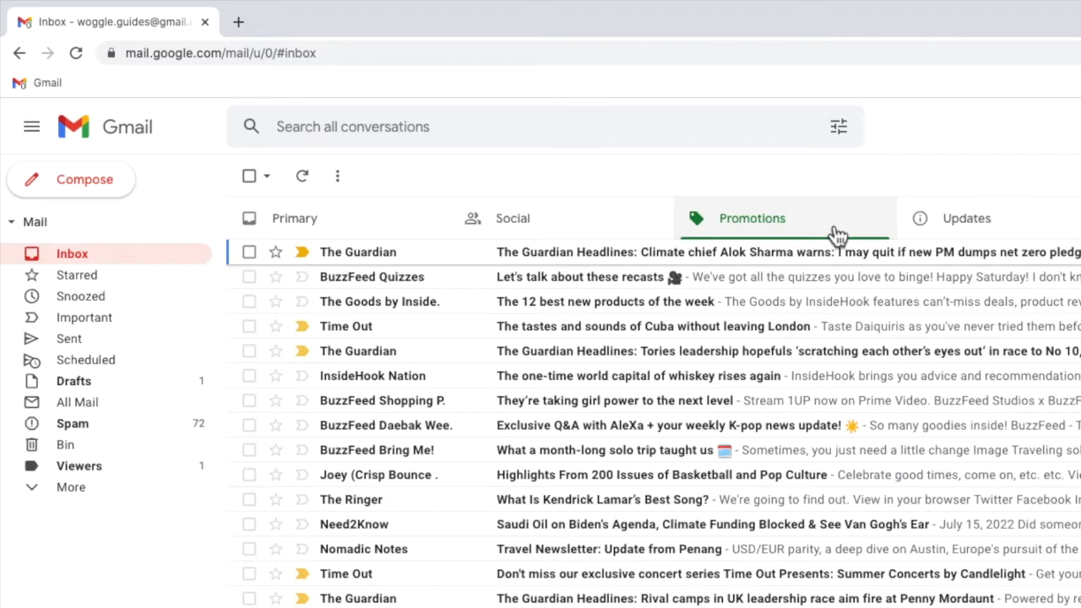
pyautogui.moveTo(676, 182)
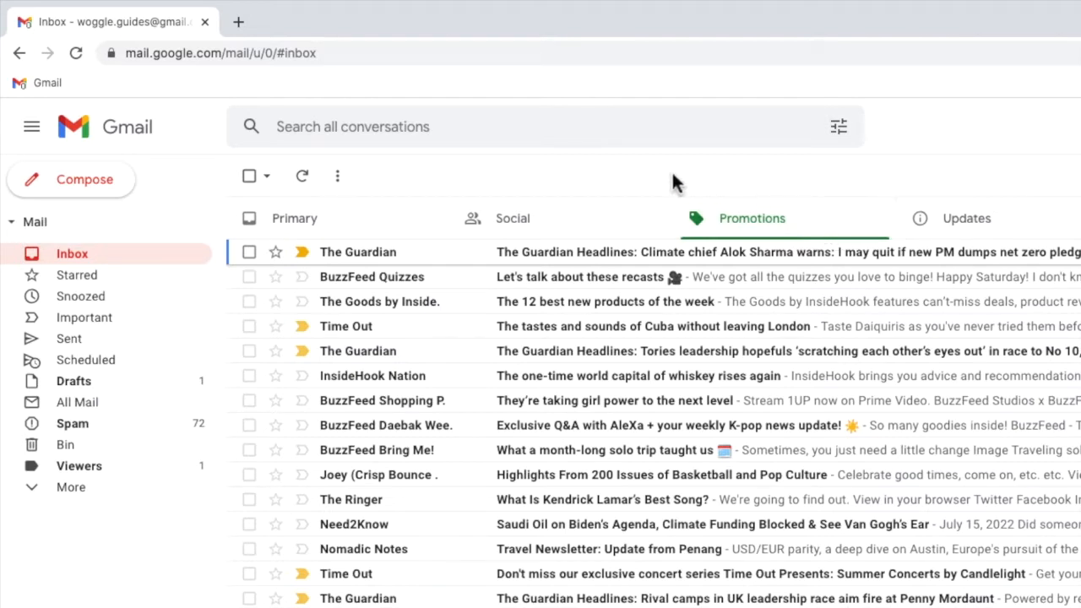
pyautogui.moveTo(271, 175)
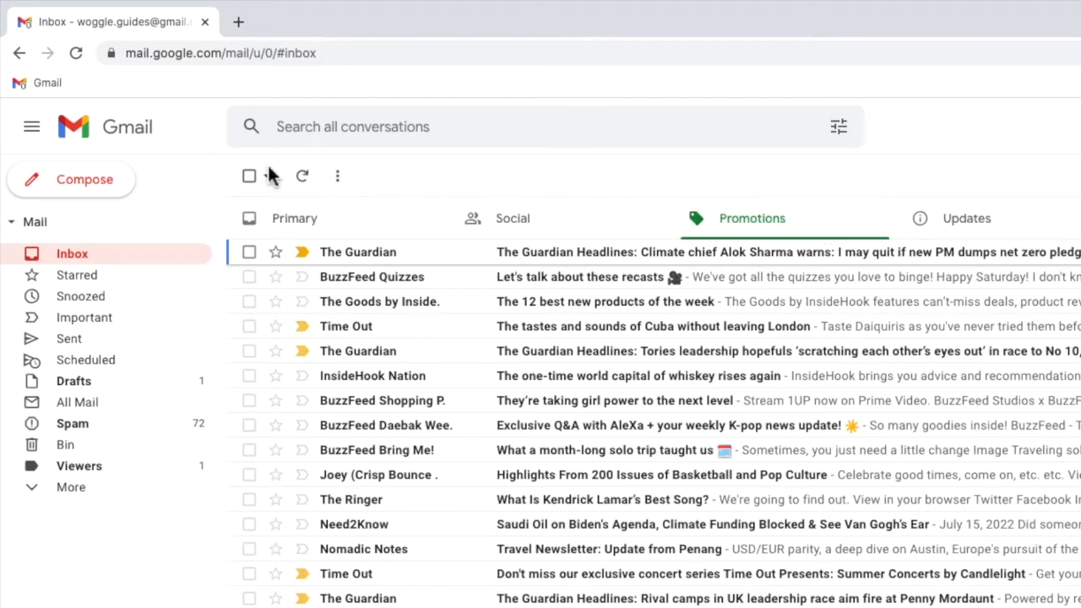
pyautogui.moveTo(272, 180)
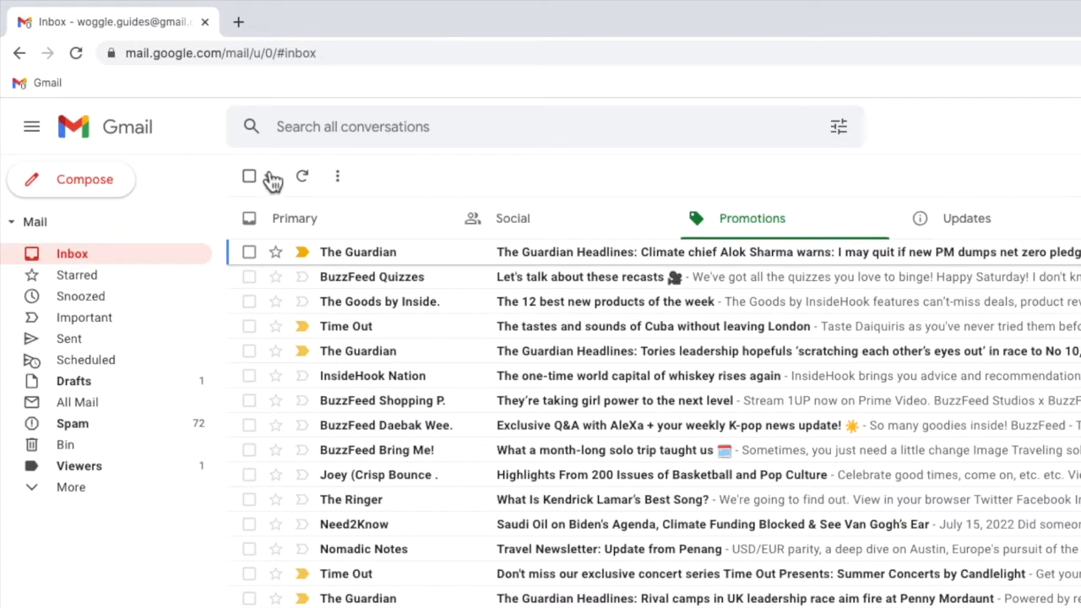
pyautogui.moveTo(266, 178)
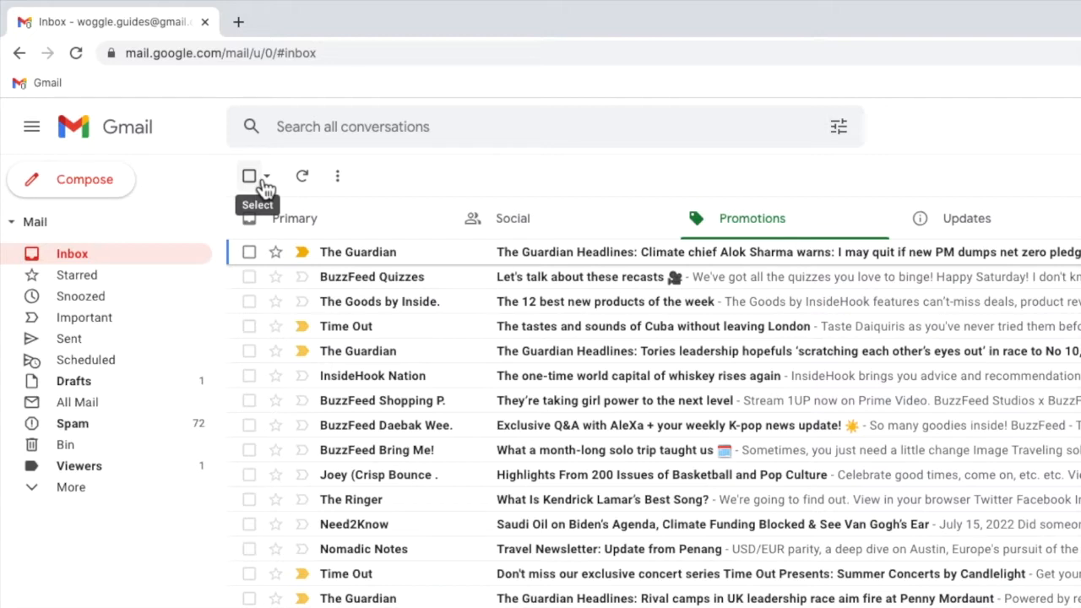
# - Select all 100 Promotions emails on the first page
pyautogui.click(248, 175)
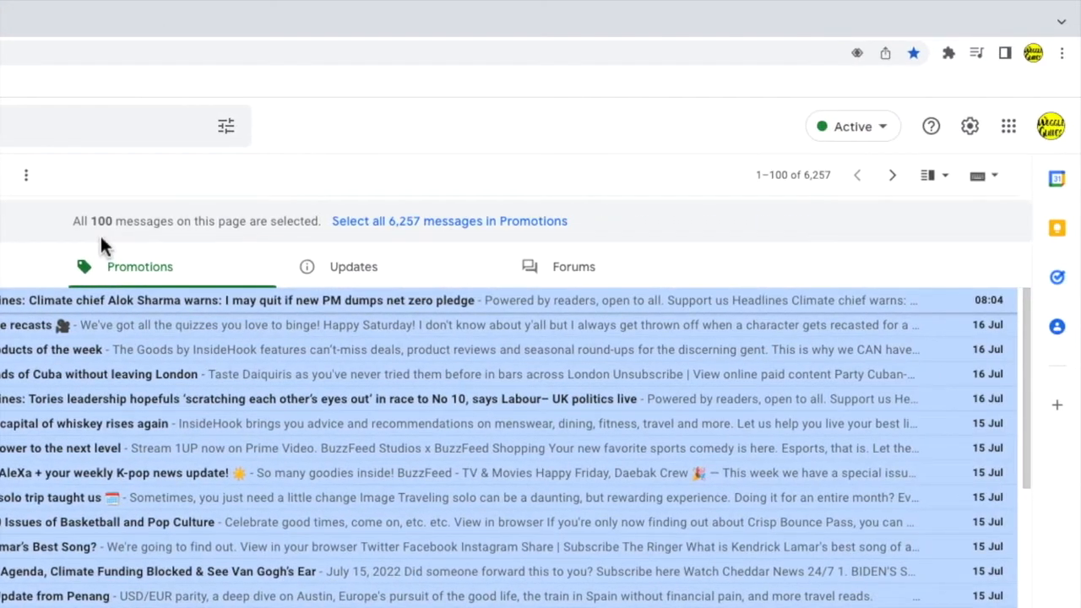
pyautogui.moveTo(598, 178)
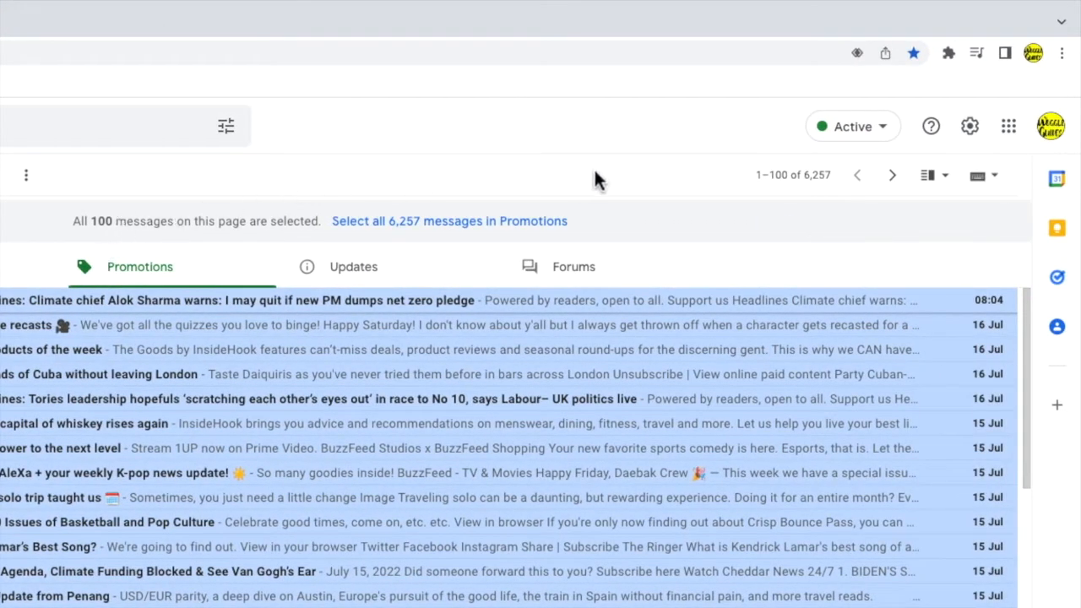
pyautogui.moveTo(821, 205)
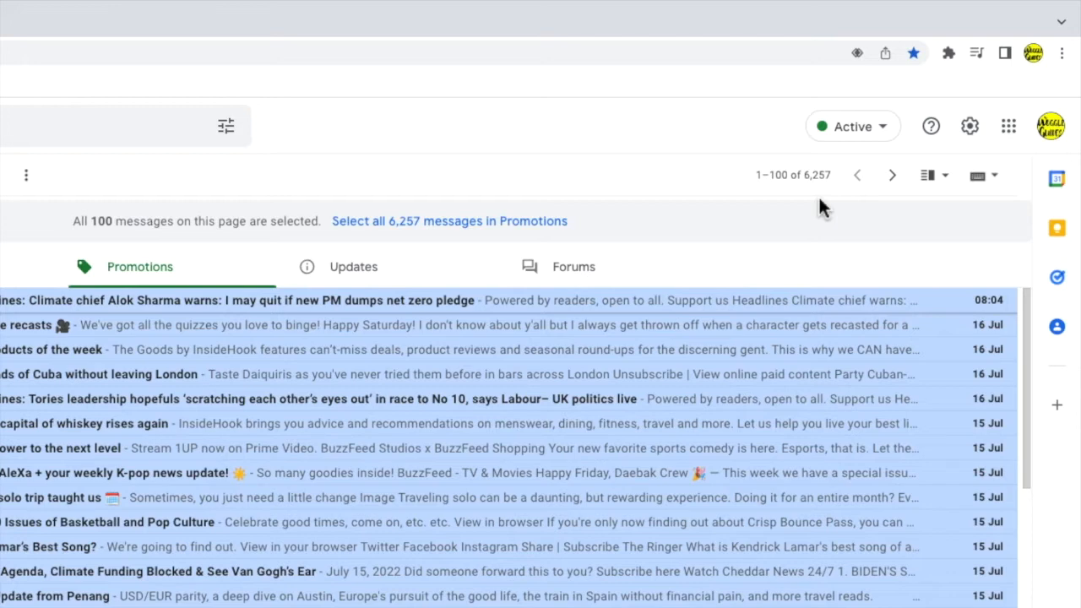
pyautogui.moveTo(602, 243)
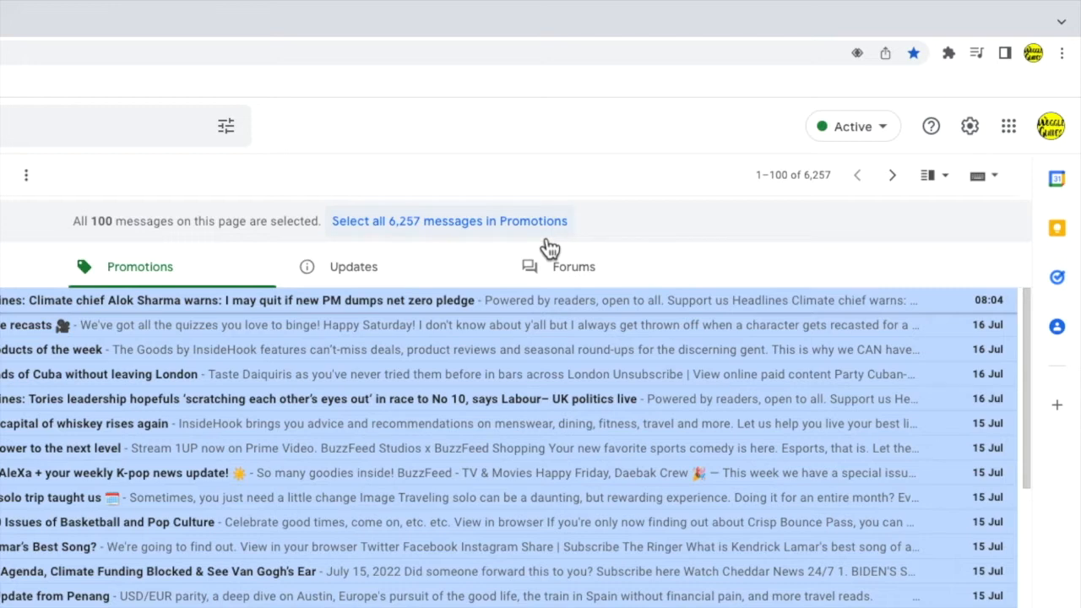
# - Extend the selection to every one of the 6,257 Promotions messages
pyautogui.click(449, 220)
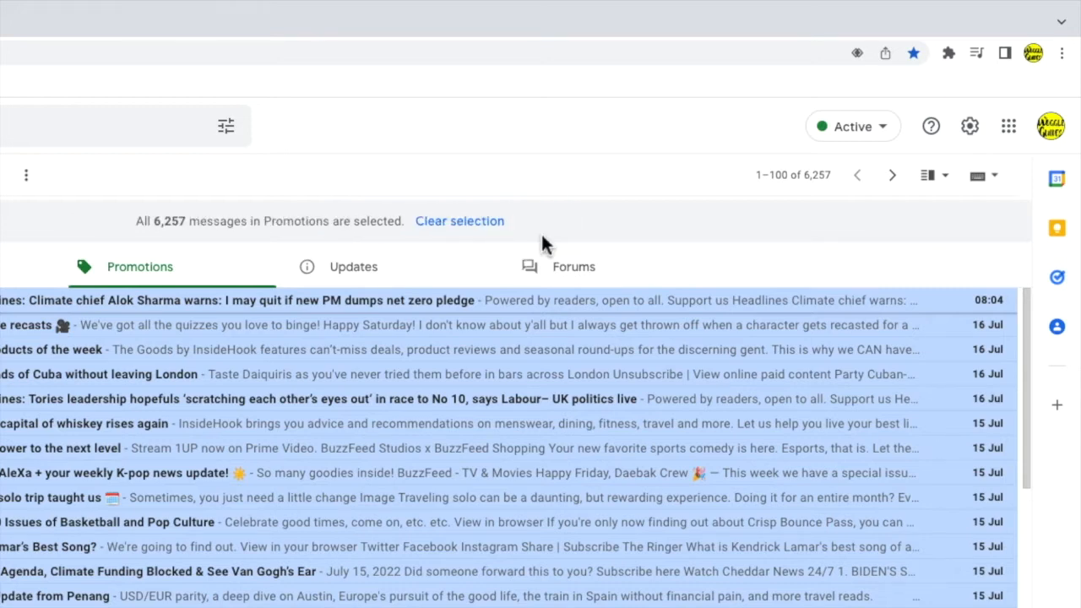
pyautogui.moveTo(447, 257)
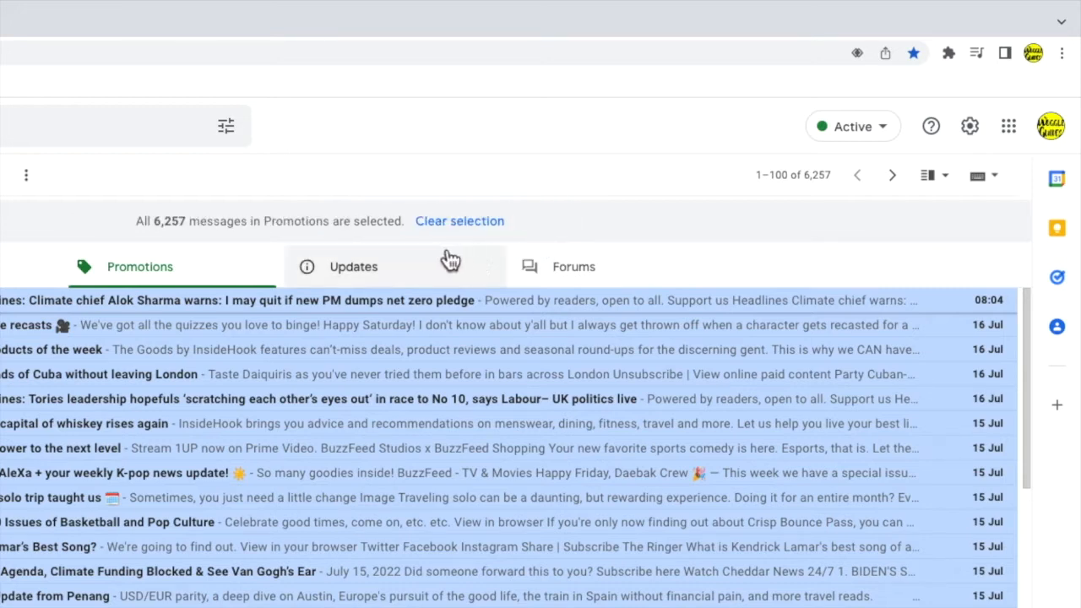
pyautogui.moveTo(317, 241)
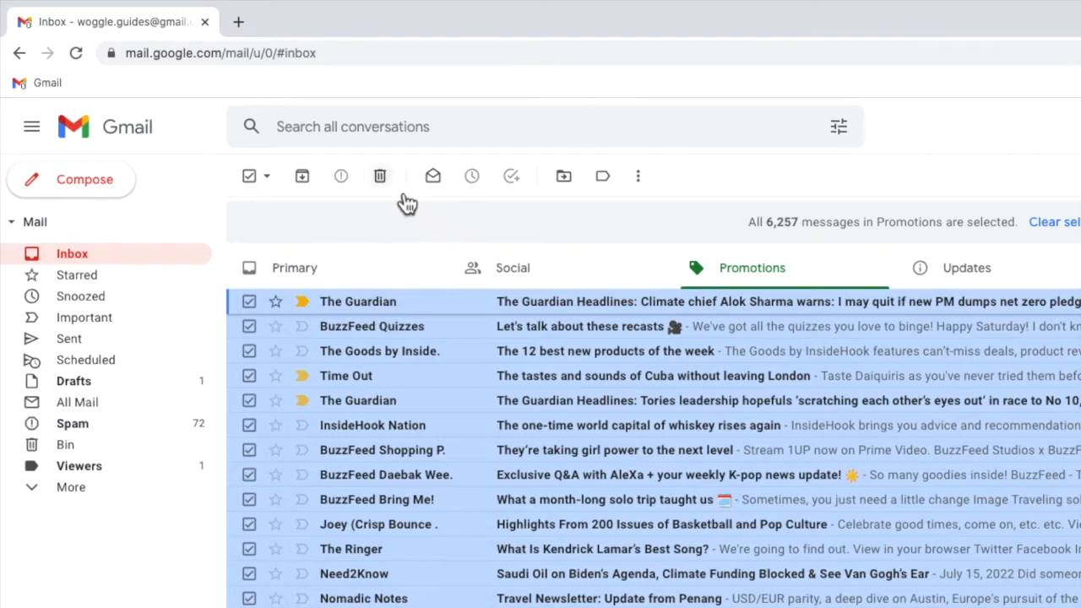
pyautogui.moveTo(405, 190)
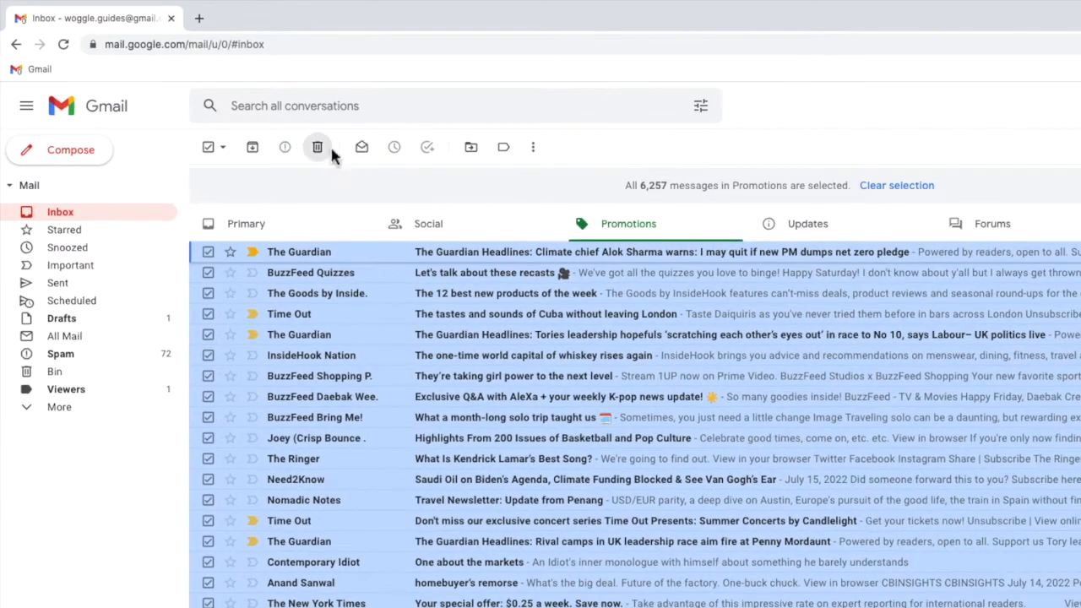
# - Bin the 6,257 selected Promotions messages, confirming the bulk action
pyautogui.click(318, 146)
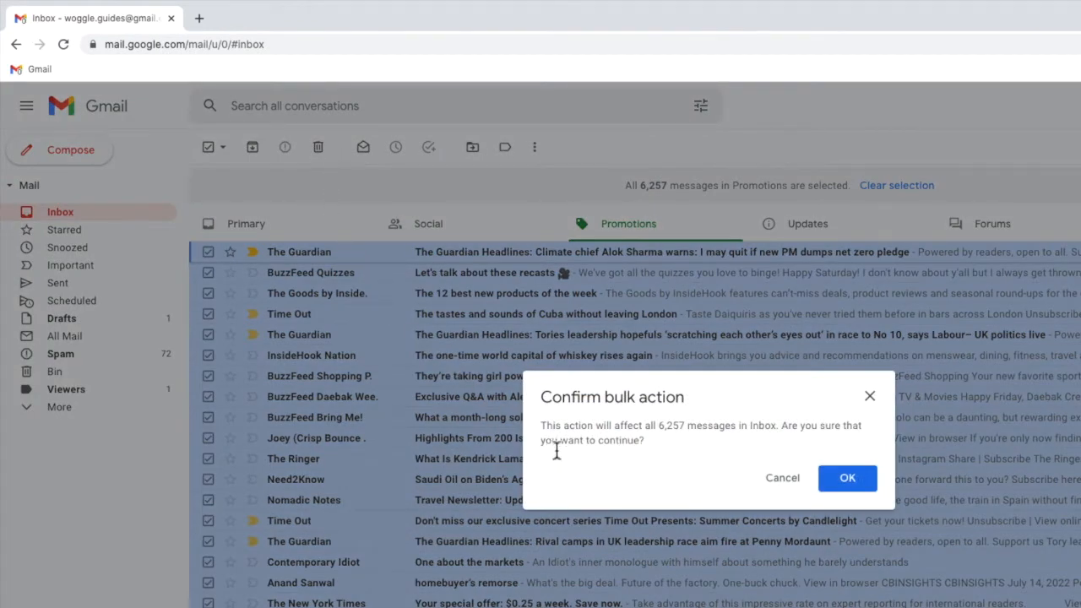
pyautogui.moveTo(714, 460)
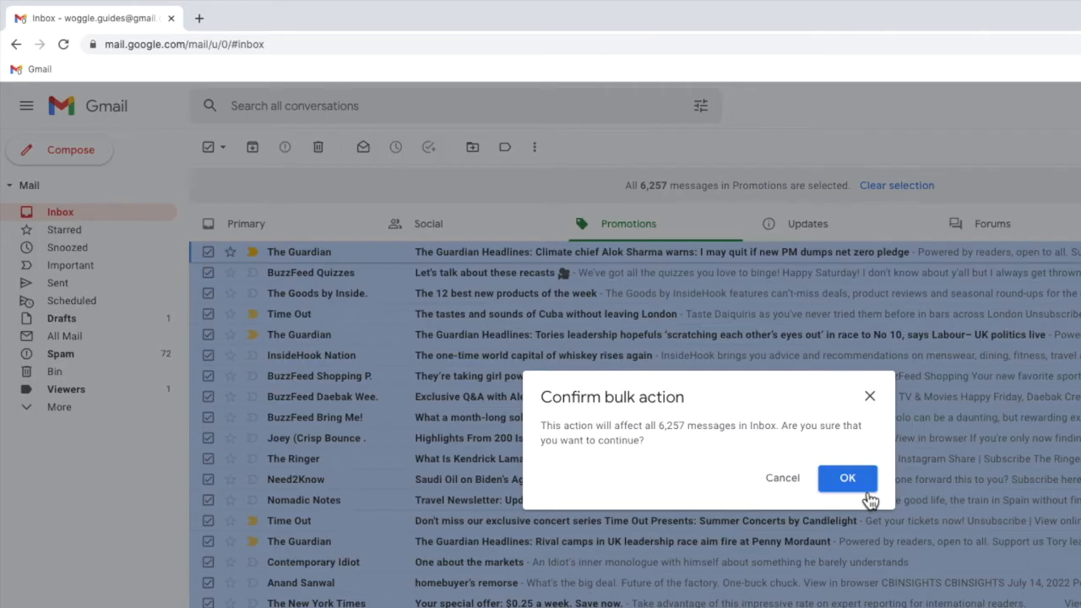
pyautogui.click(847, 477)
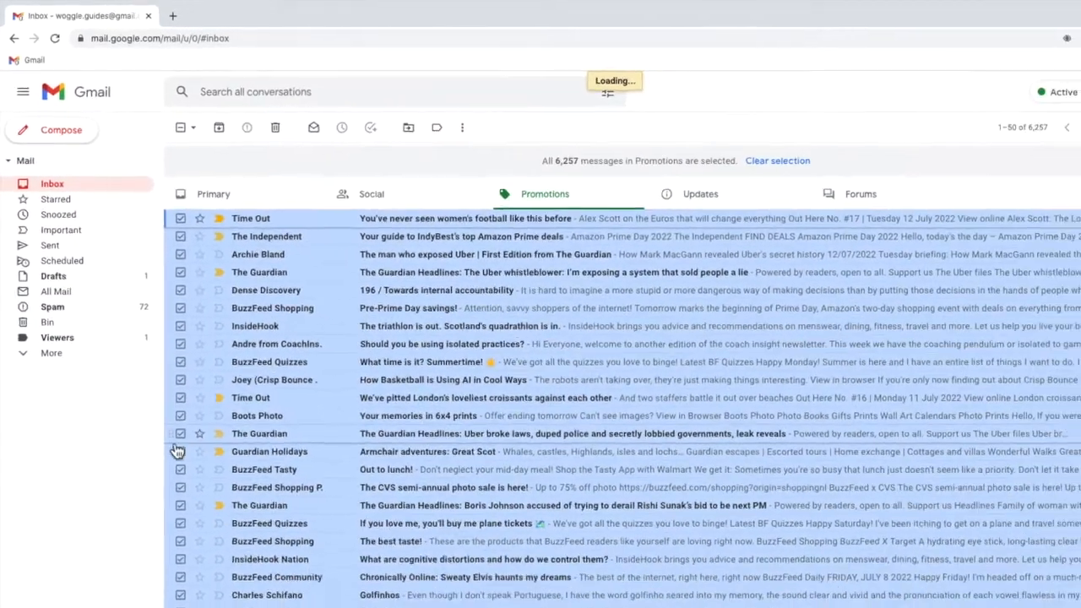
pyautogui.click(275, 128)
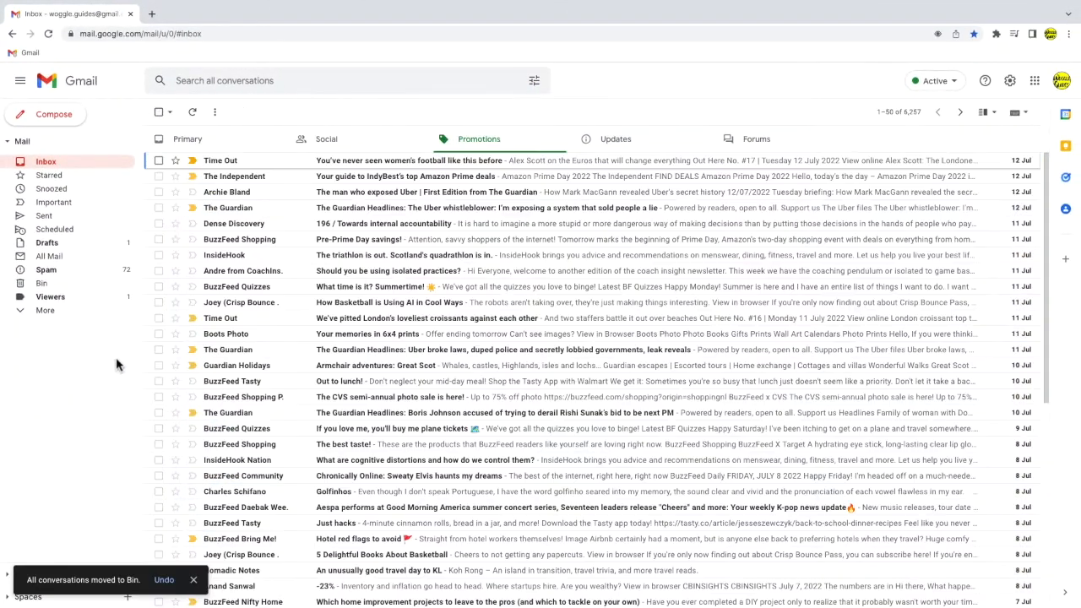